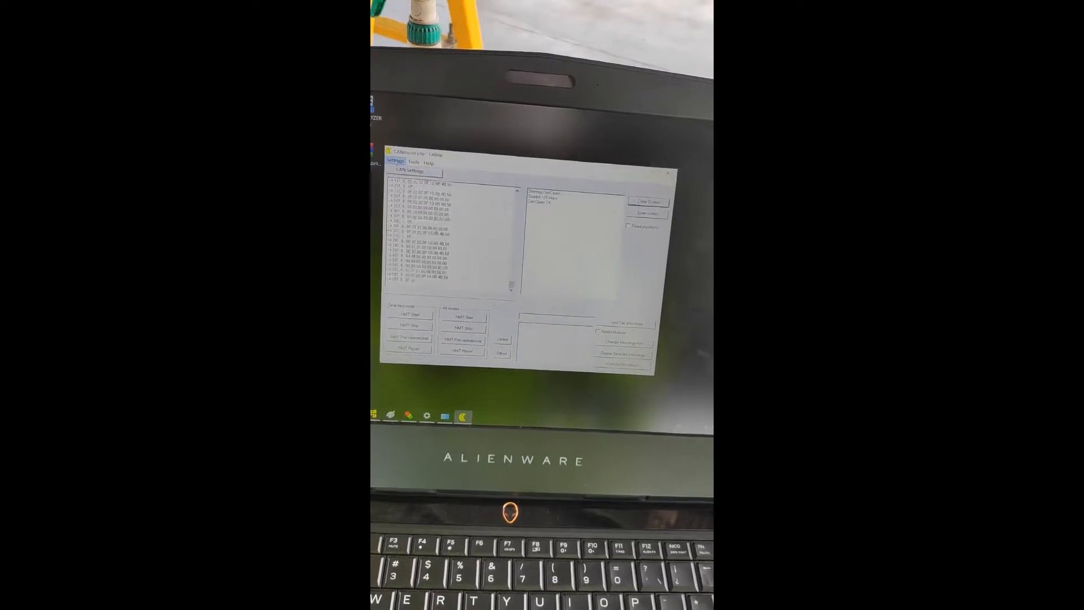
# Open CANmoon Lite's CAN Settings dialog to view the available bitrate options.
pyautogui.click(416, 170)
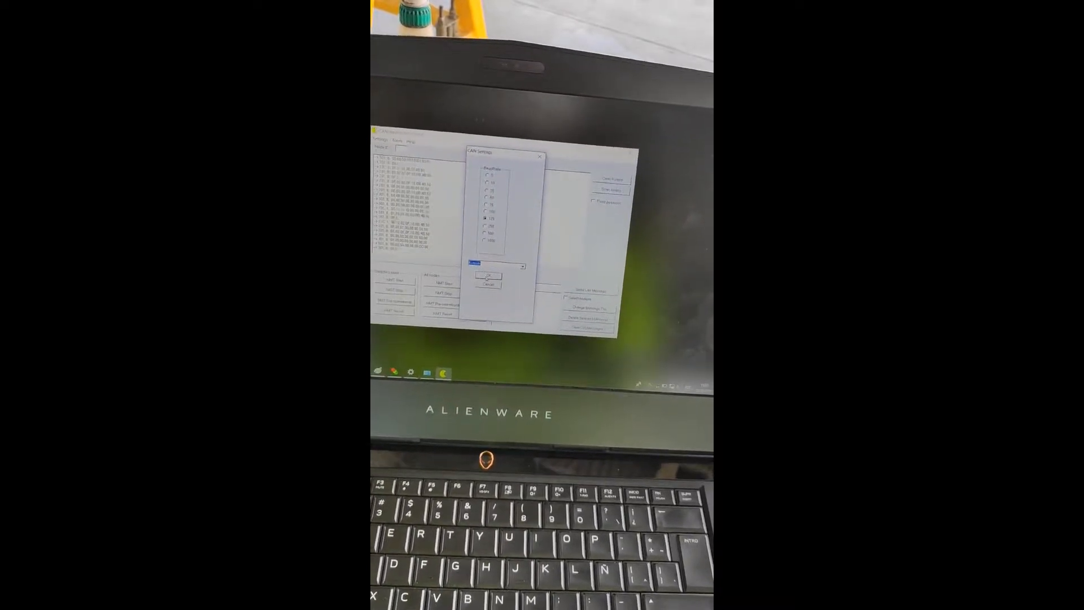
# Apply the selected CAN bitrate and bring up the controller's Tools submenu.
pyautogui.click(488, 276)
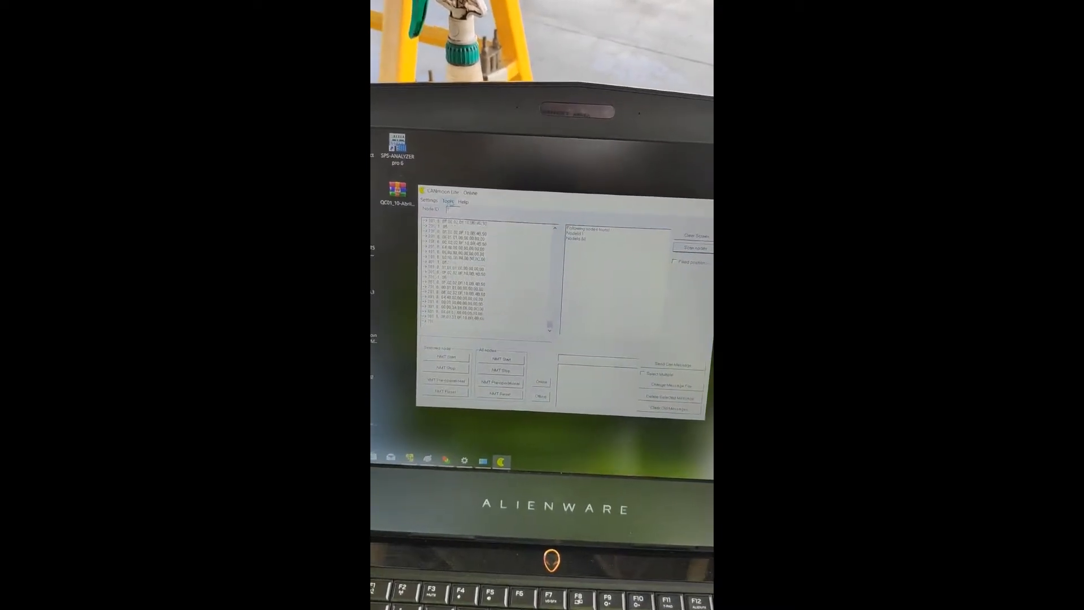
pyautogui.click(440, 182)
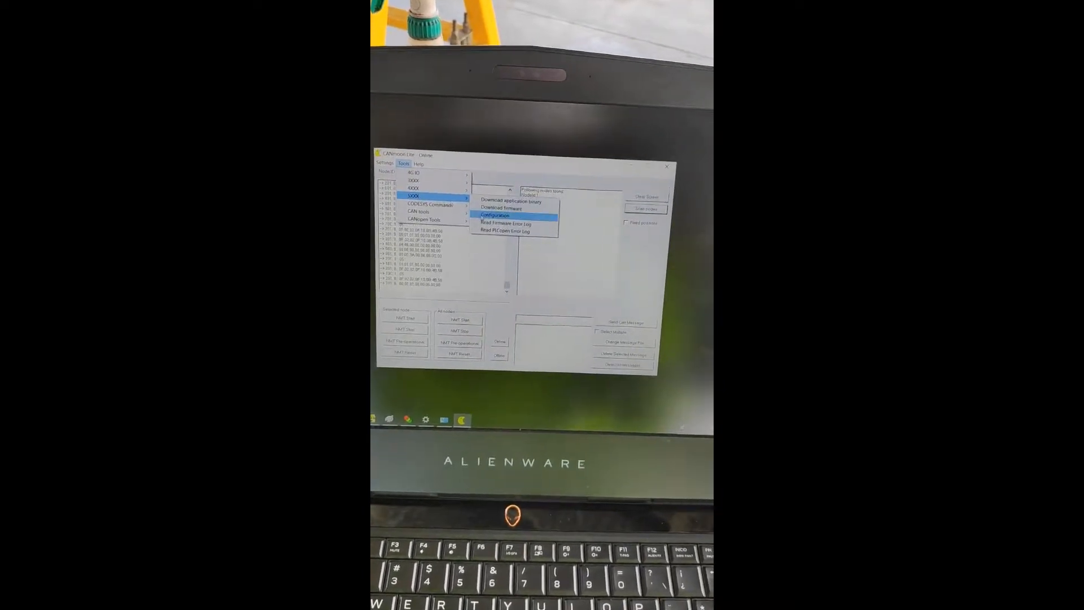
# Open the CPU Configuration tool from the controller's Tools submenu.
pyautogui.click(495, 215)
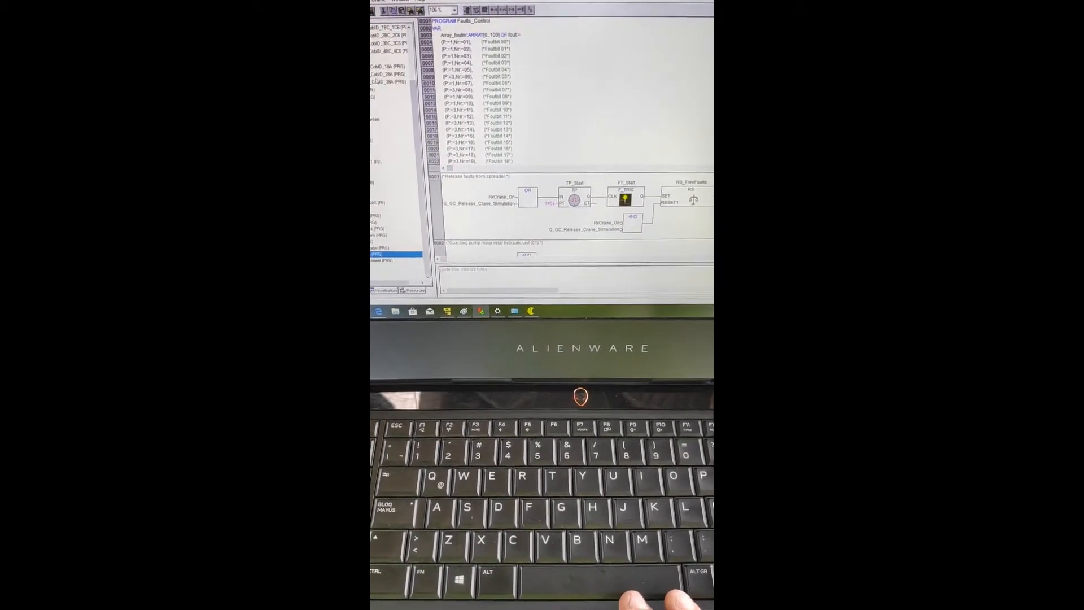
# Review the TCP/IP address and port in Communication Parameters, then accept them.
pyautogui.click(422, 43)
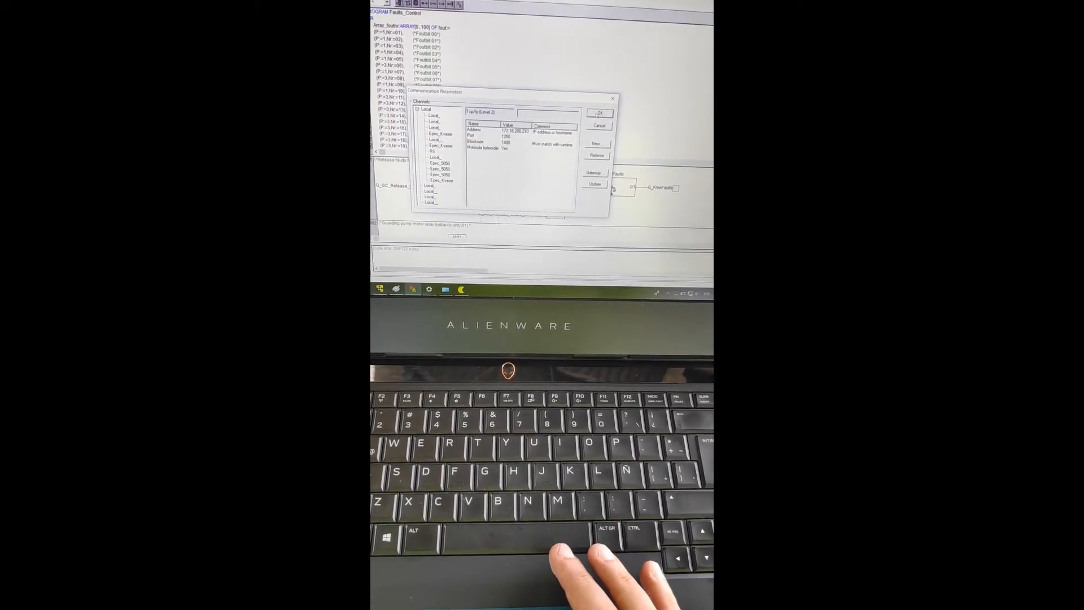
pyautogui.click(598, 114)
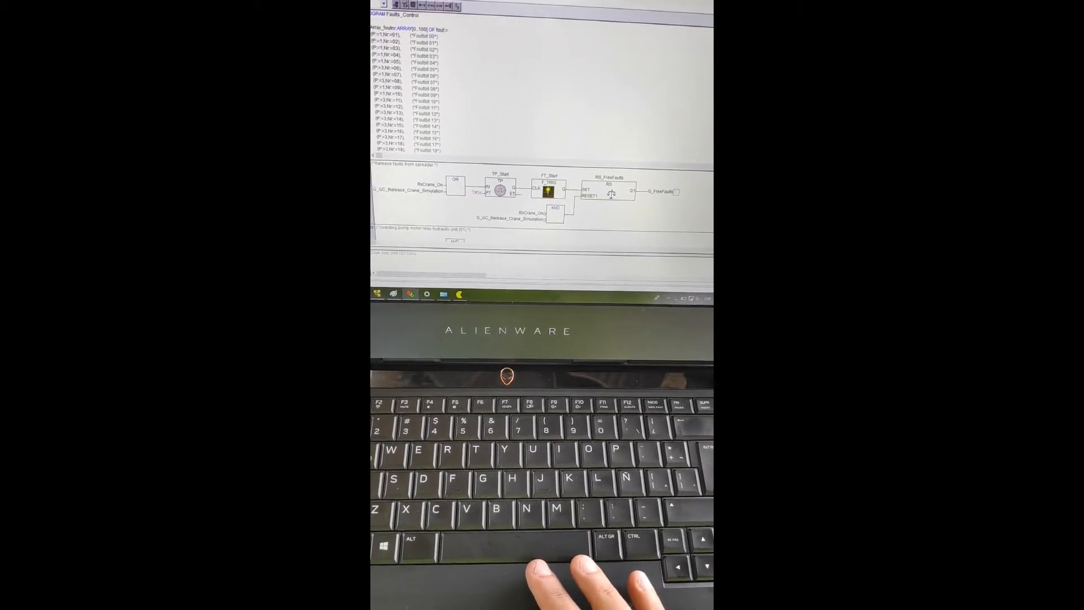